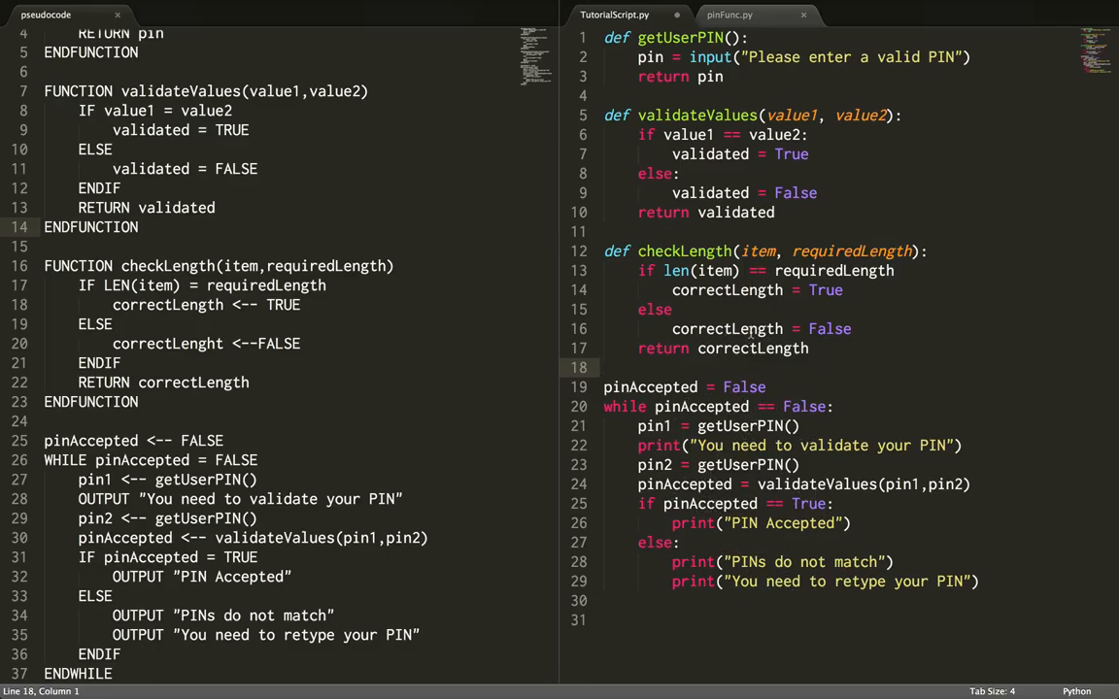
Begin a new line 24 reading `if che` after the pin2 input line.
text(if checkLength)
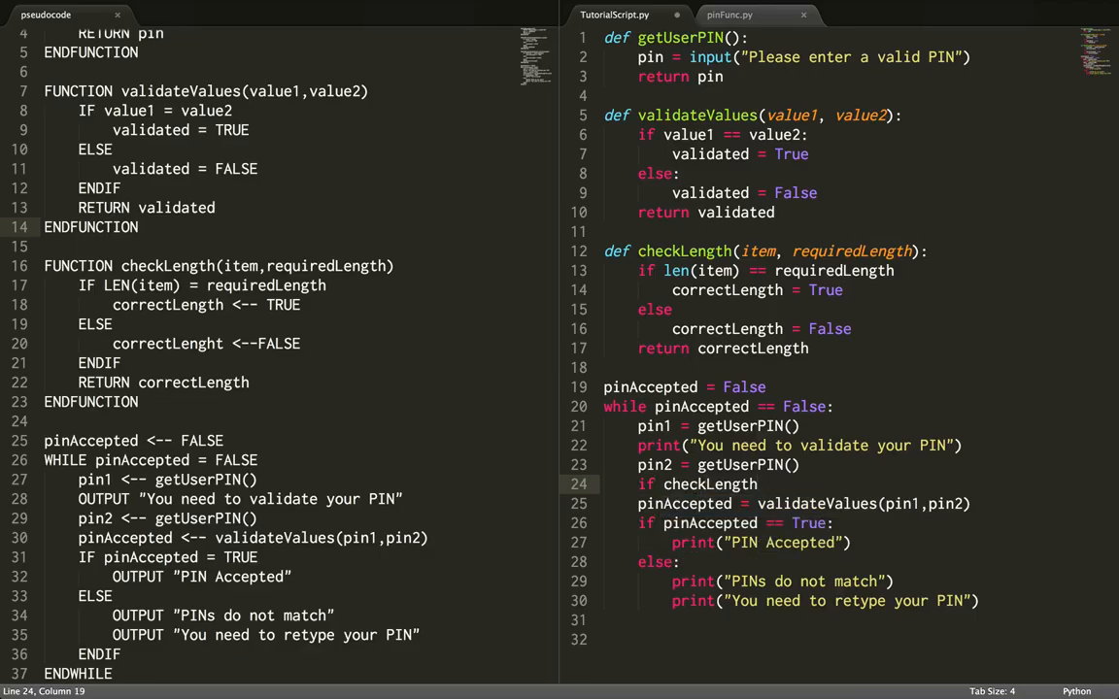
Complete the condition as `if checkLength(pin1, 4) == False:`.
text((pin1)
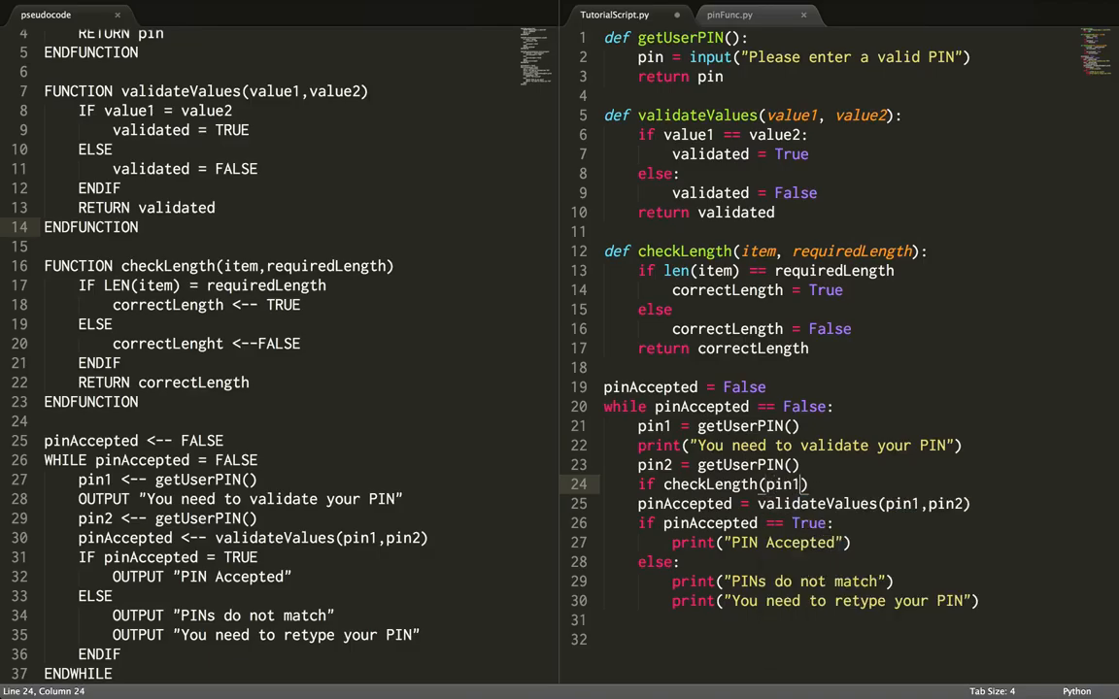
text(, 4)
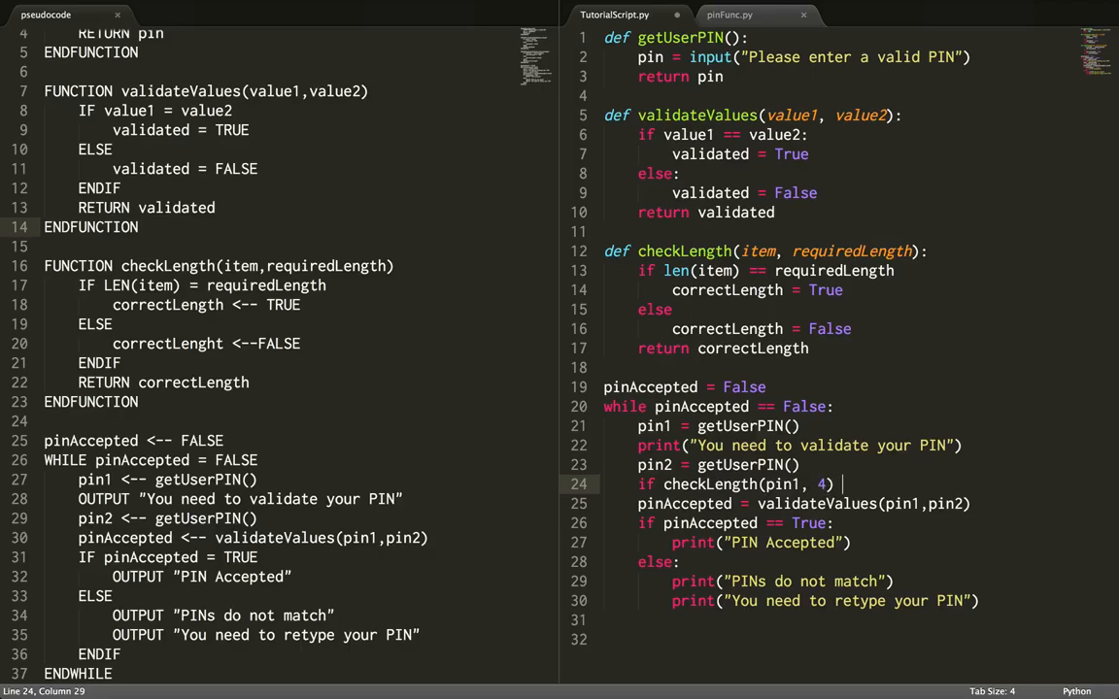
text(=)
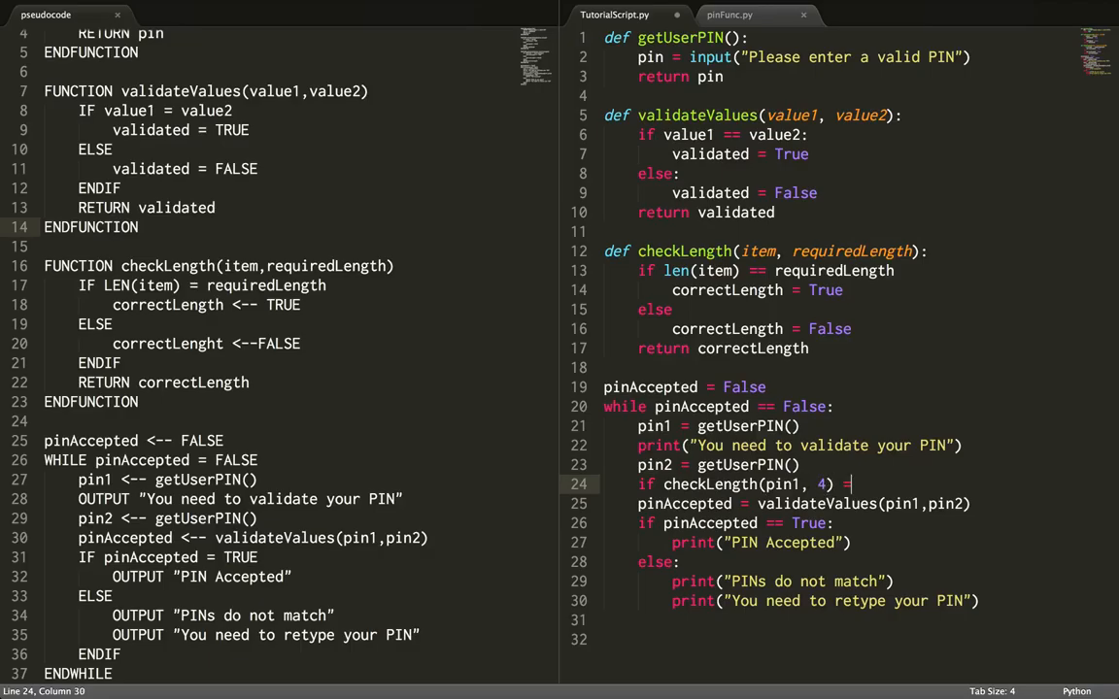
text(=)
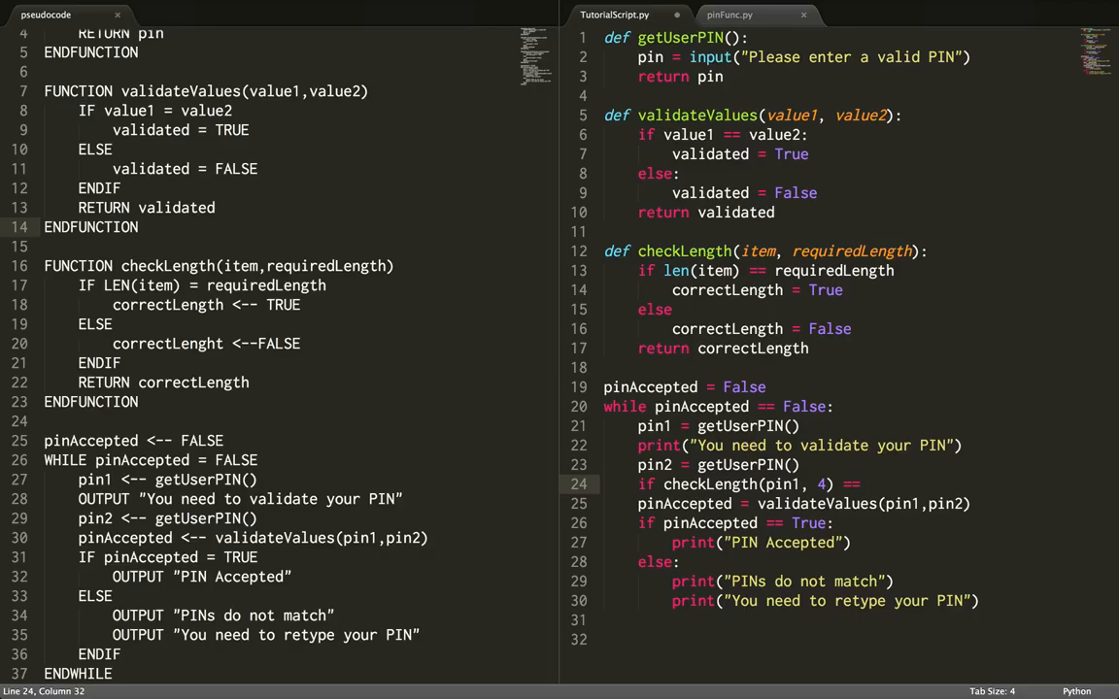
text(False:)
text(print)
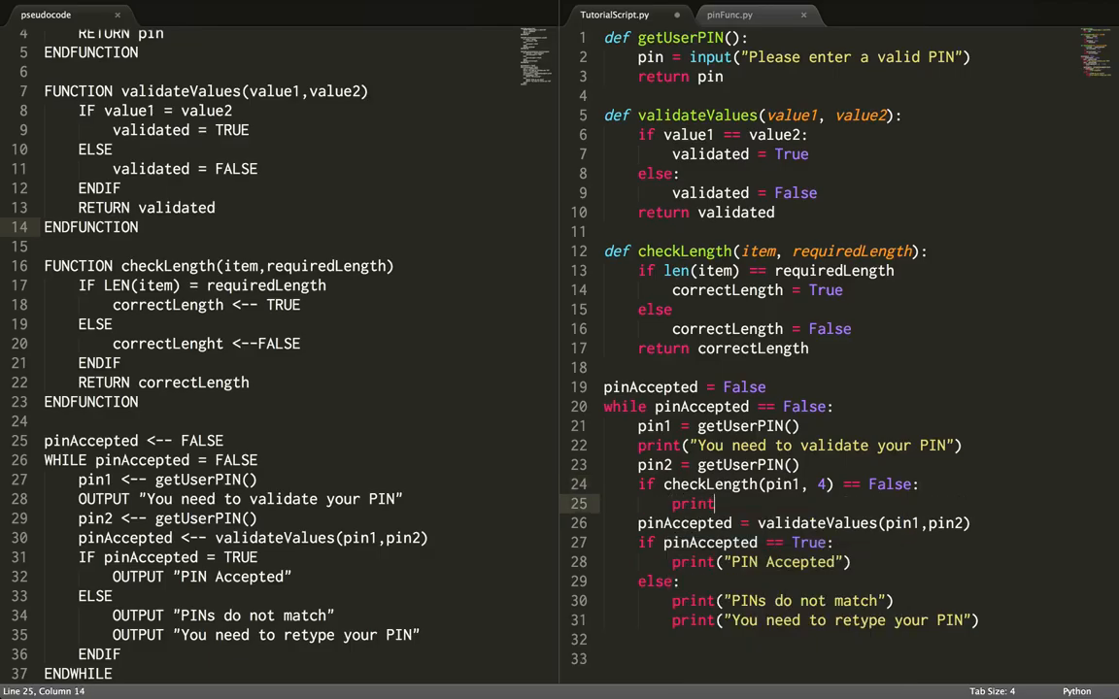
Add `print("You PIN must be 4 digits")` under the length check.
text((""))
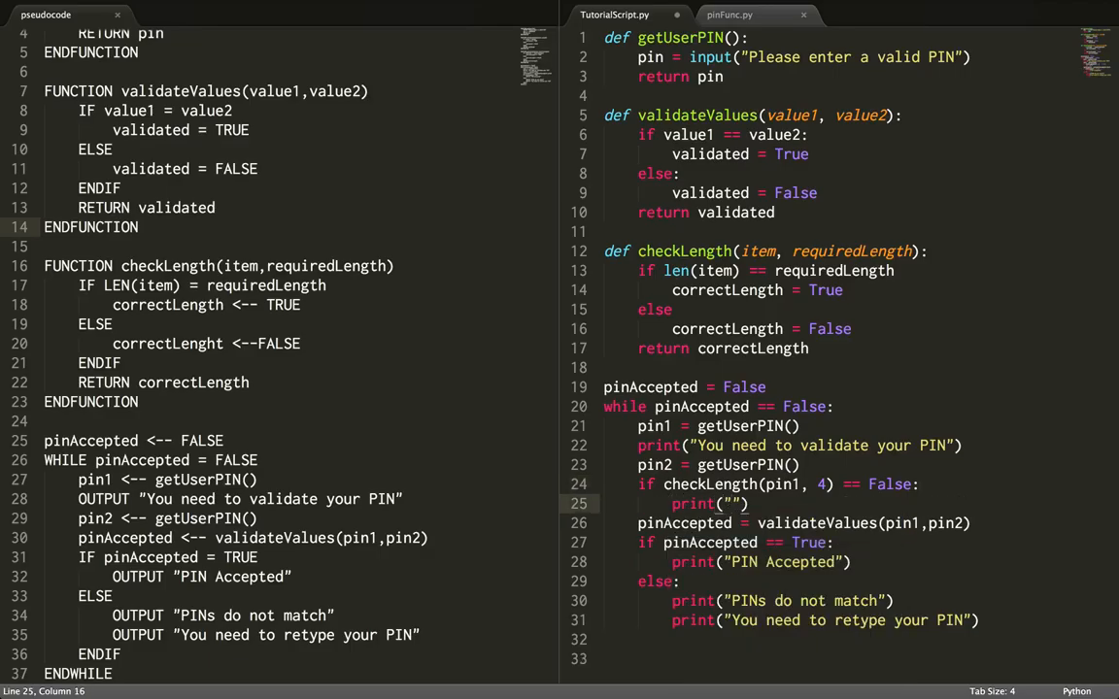
text(You PIN must be 4 digits)
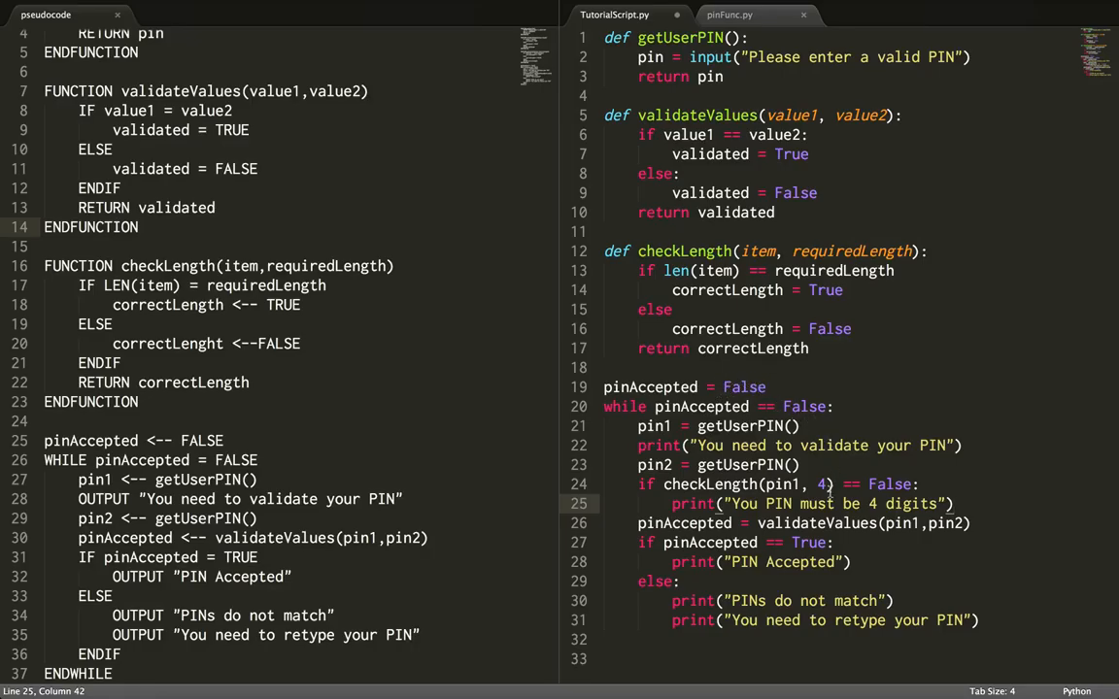
mouse_move(989, 536)
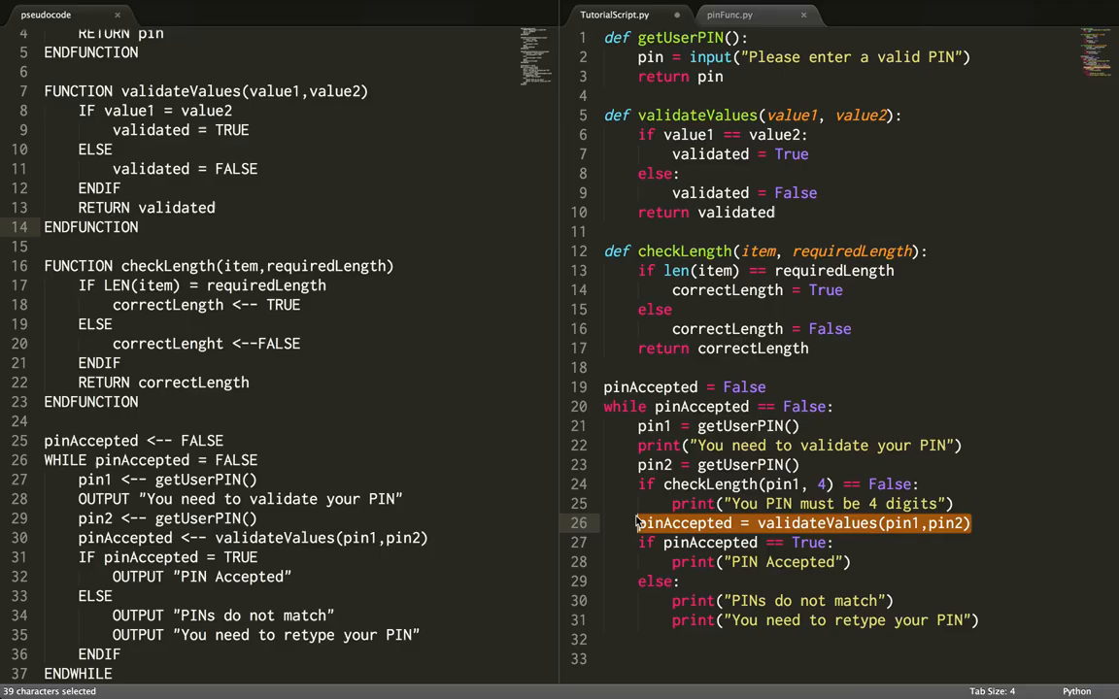
Remove the old `pinAccepted = validateValues` line and clear the following condition.
key(Delete)
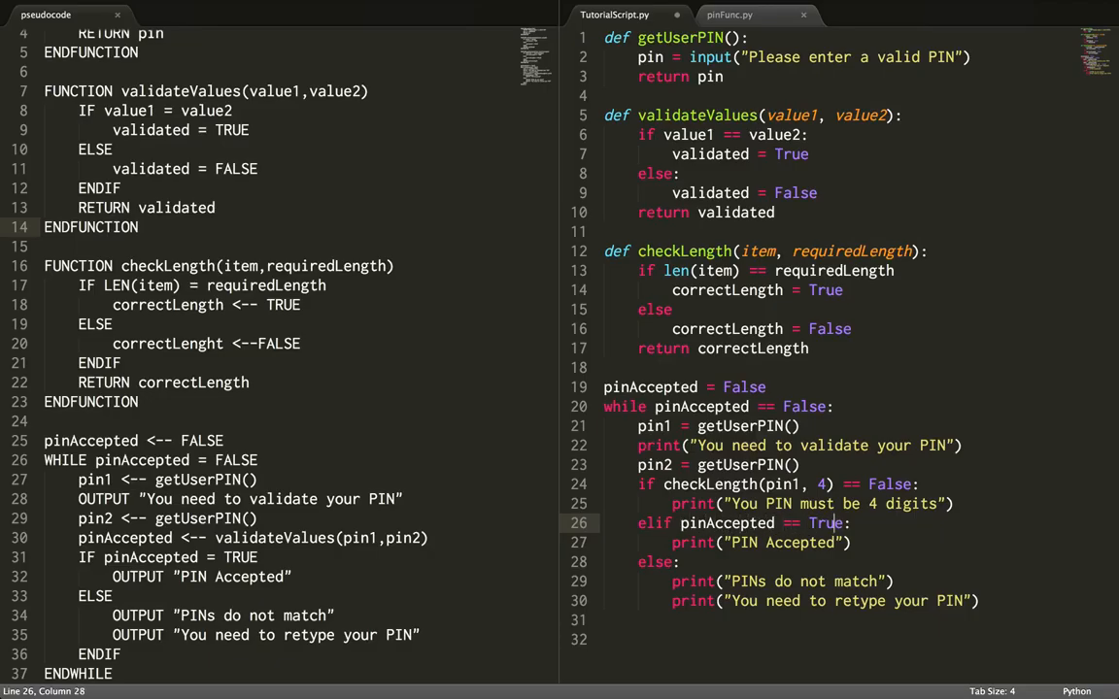
key(BackSpace)
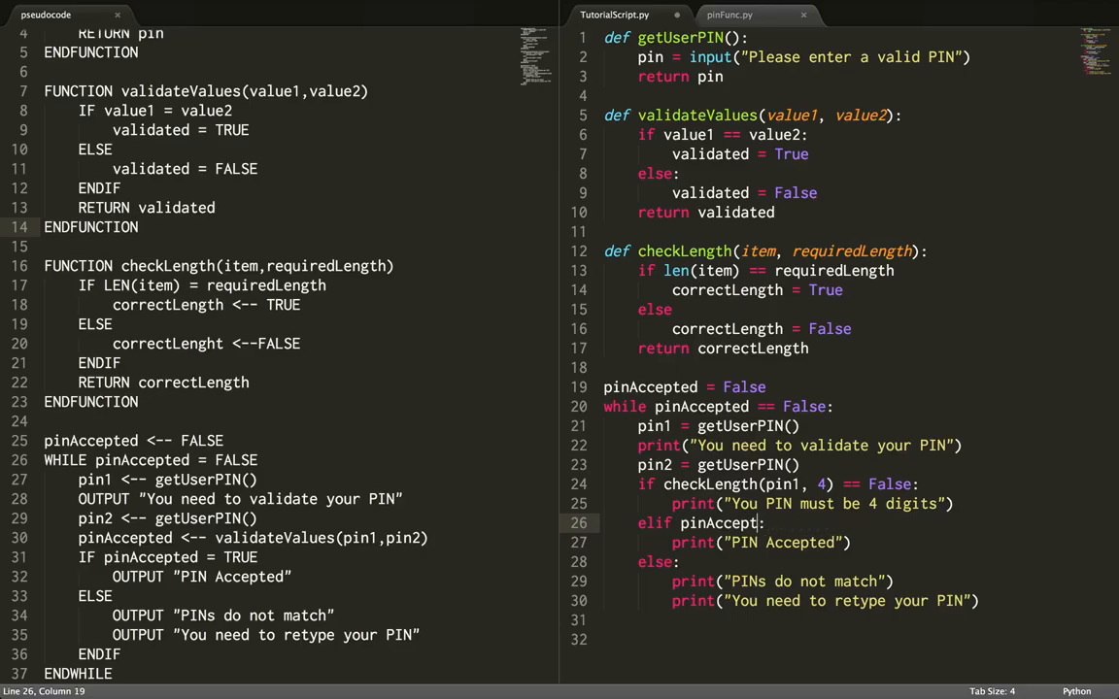
key(BackSpace)
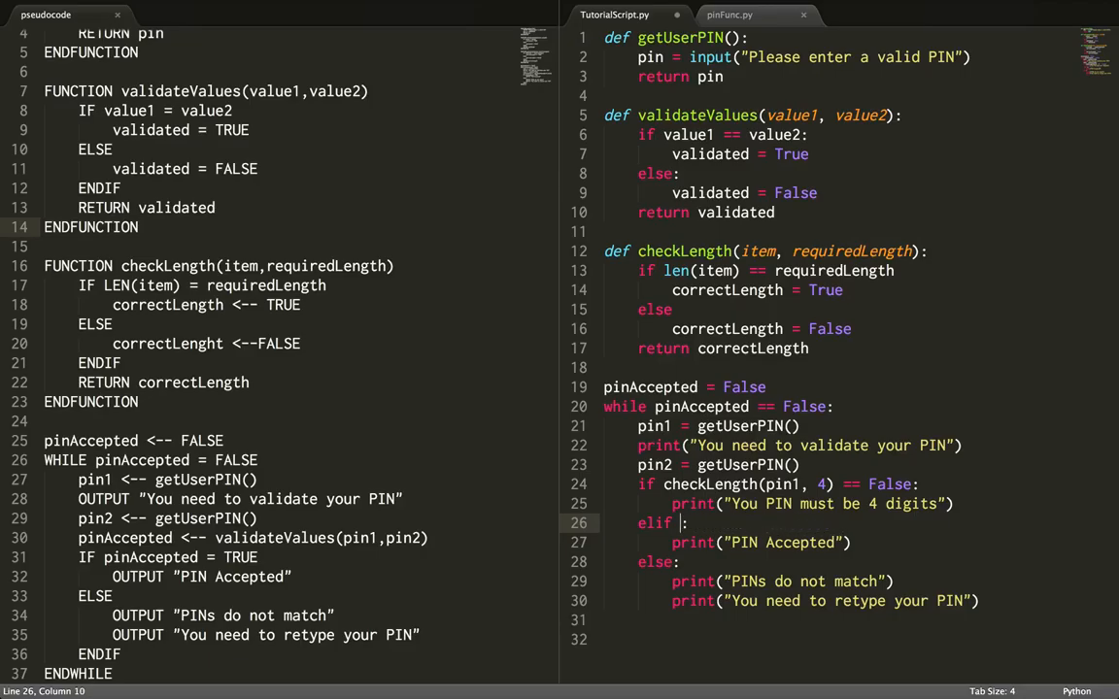
Write the branch as `elif validateValues(pin1,pin2) == False:`.
text(valid)
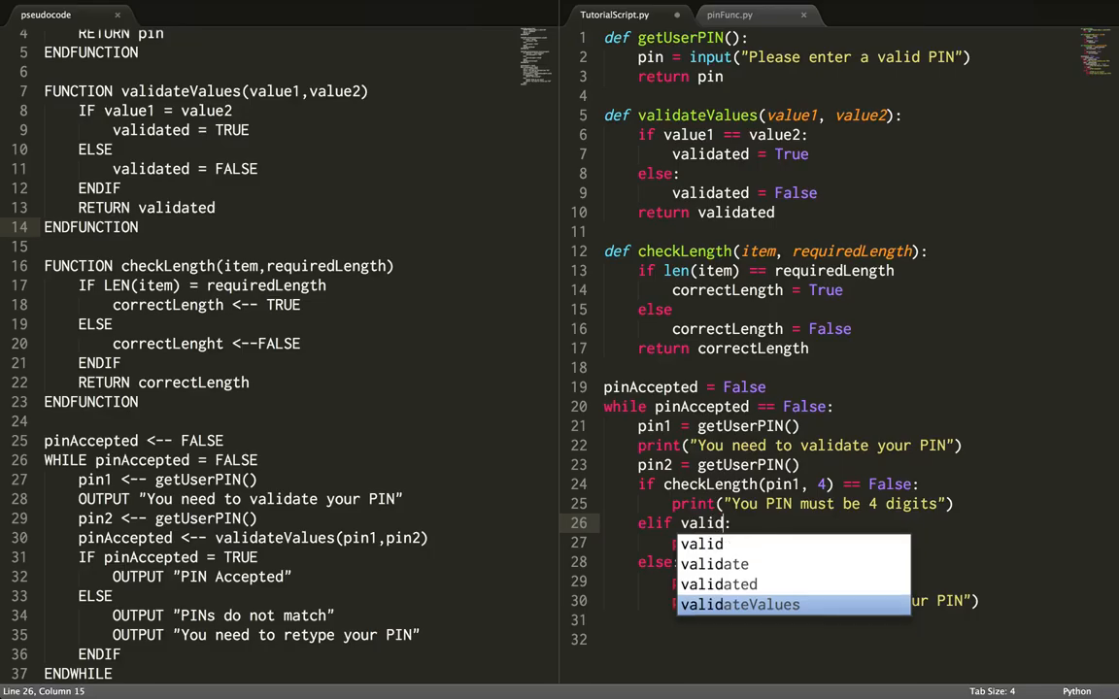
text(ateValues()
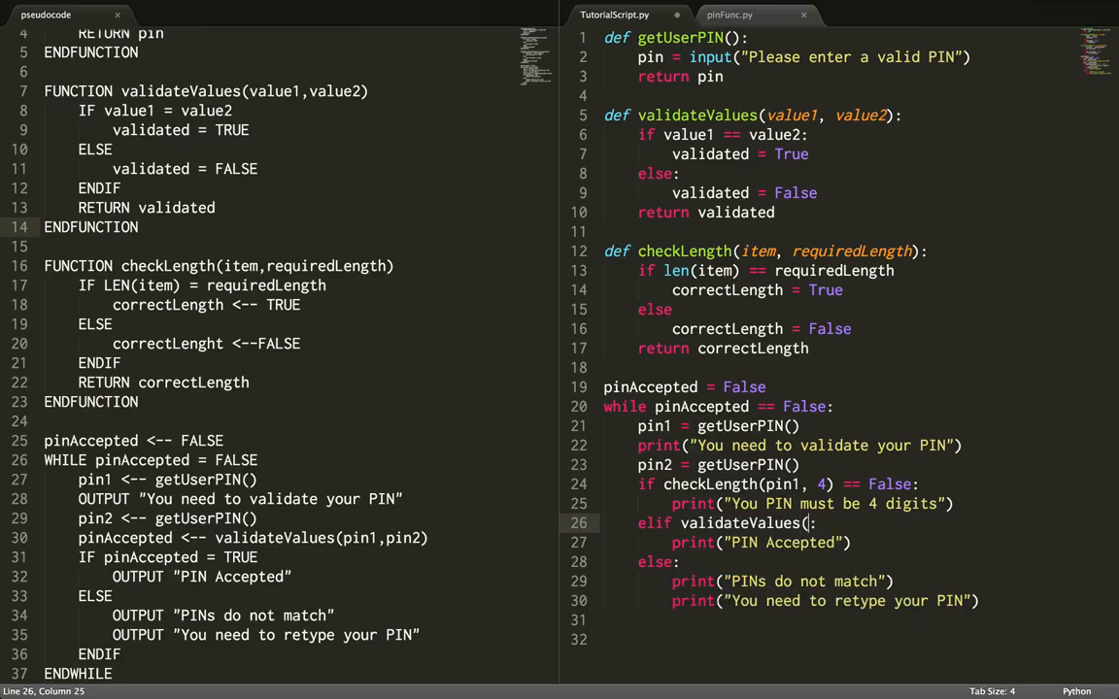
text(pin1,p)
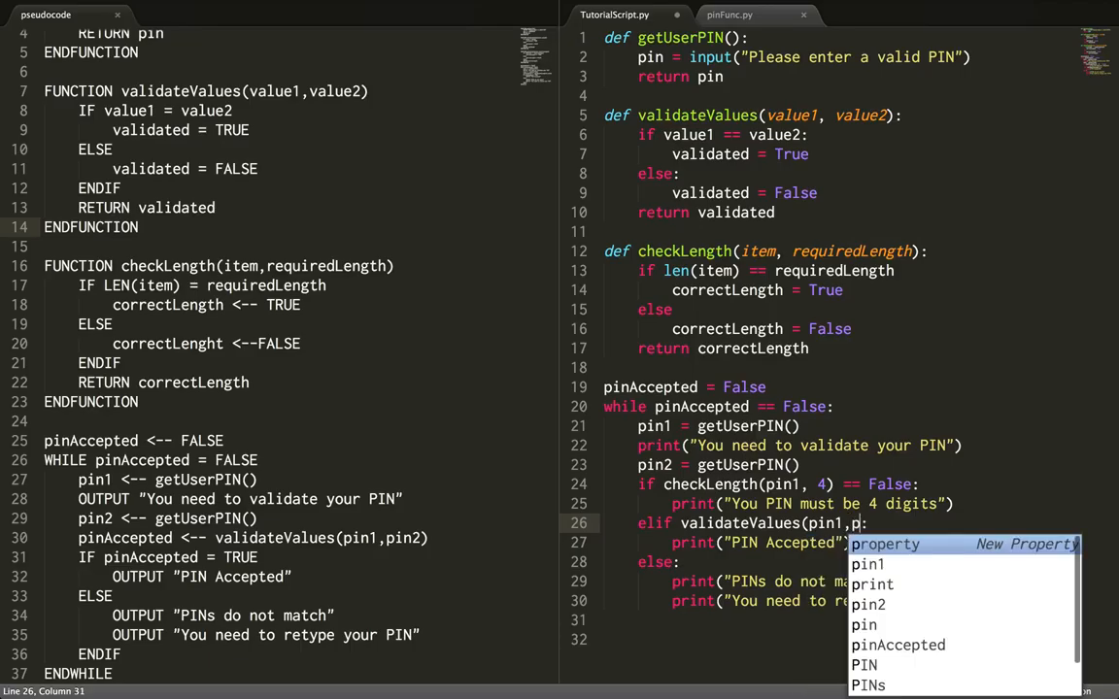
text(in2))
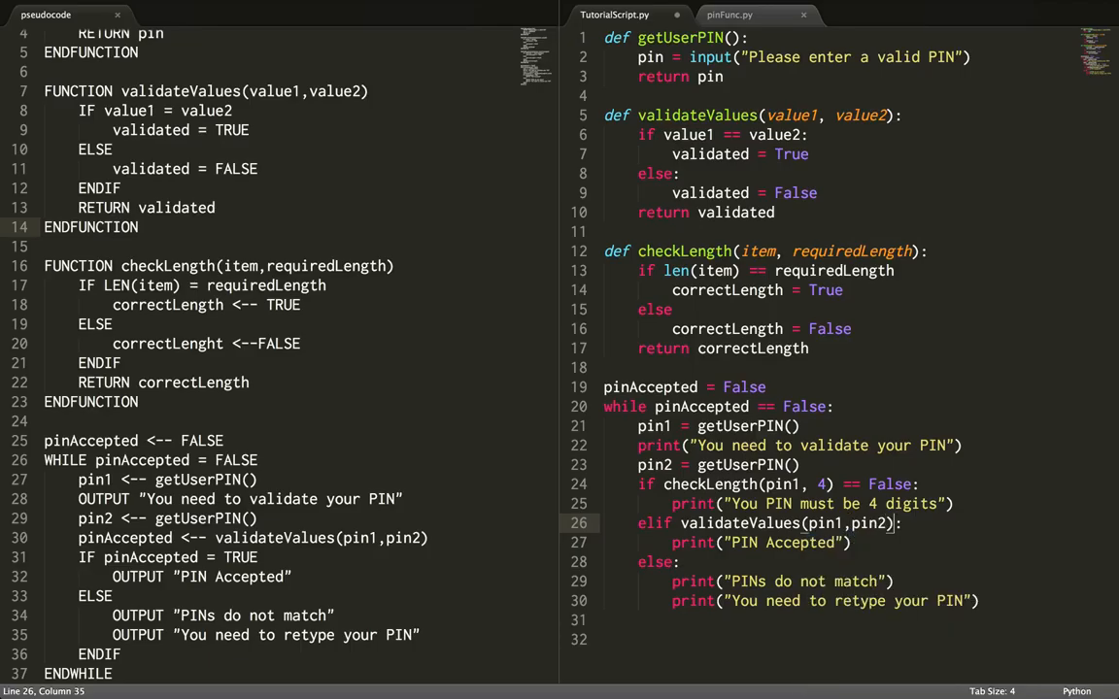
text(==)
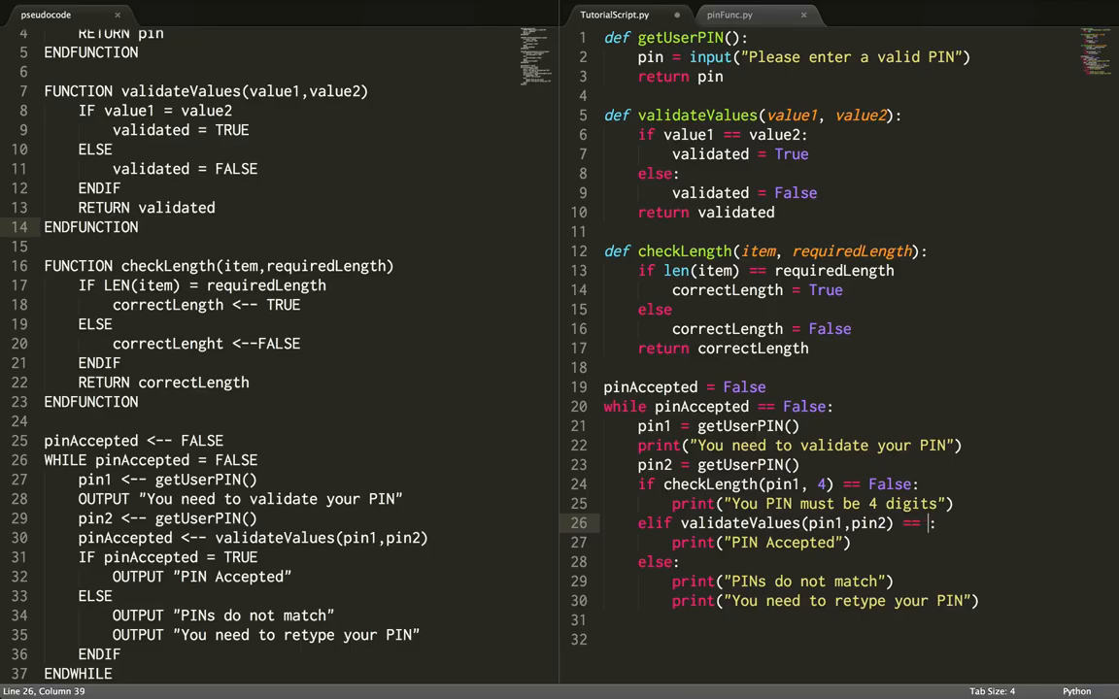
text(FA)
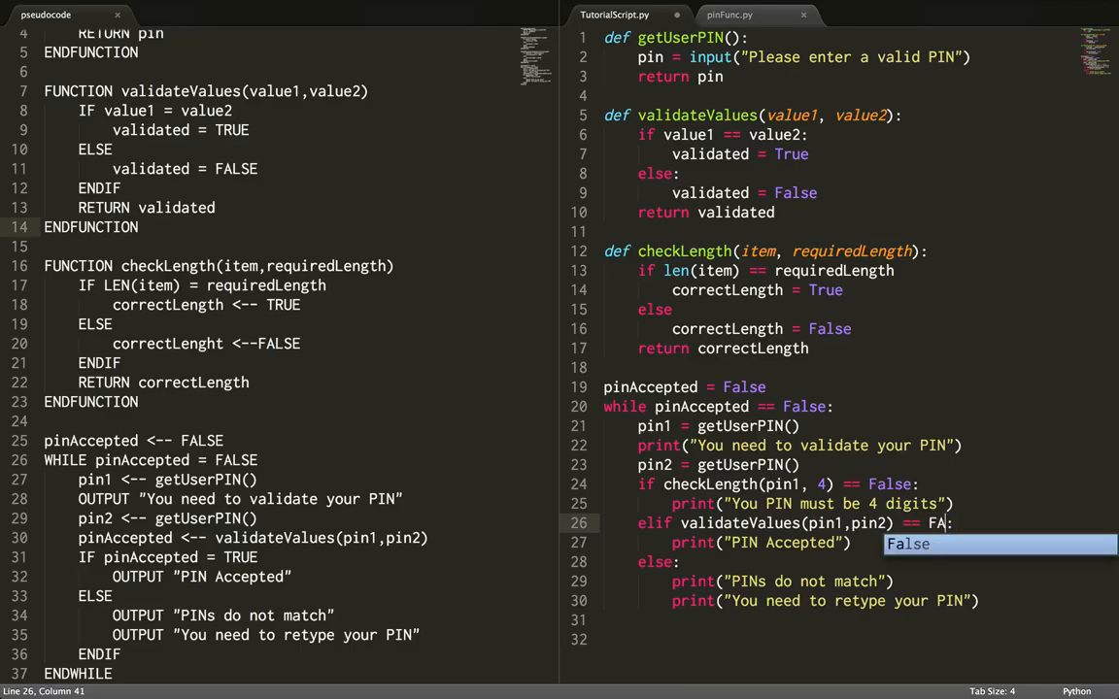
text(False:)
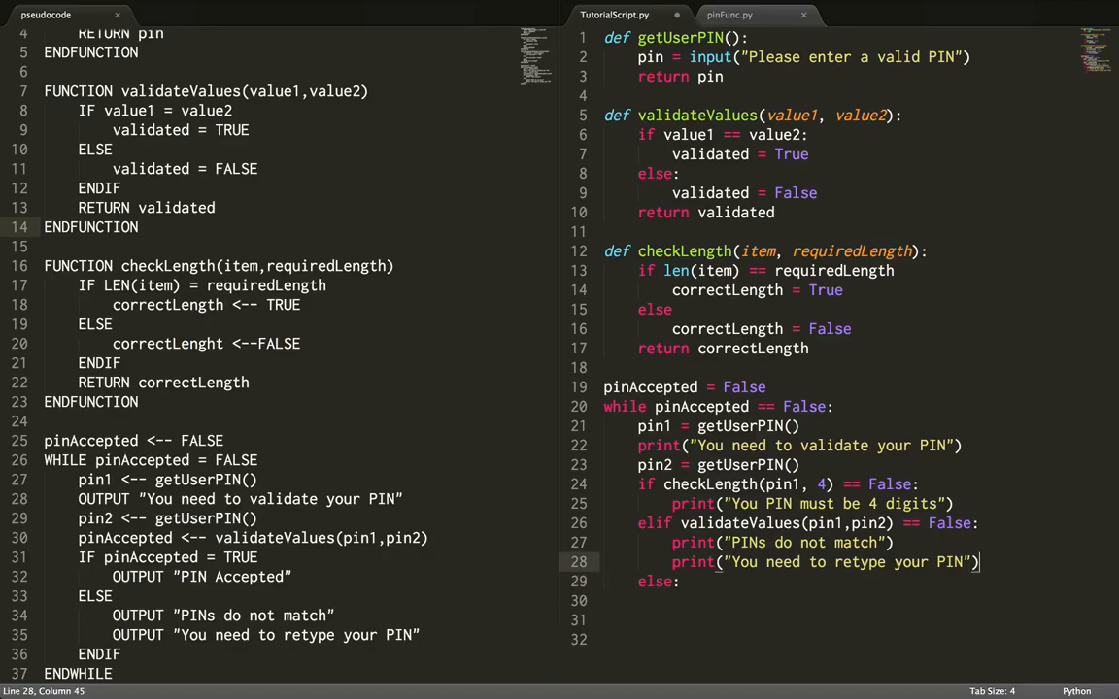
Under `else:`, add `print("PIN accepted")`.
click(681, 581)
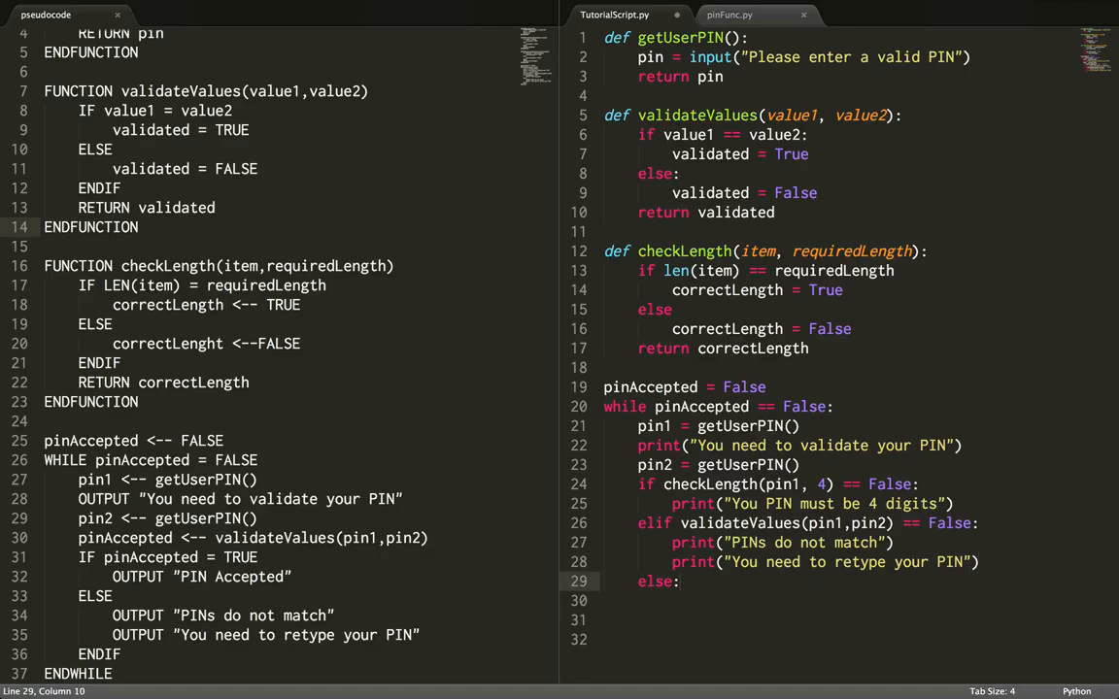
key(enter)
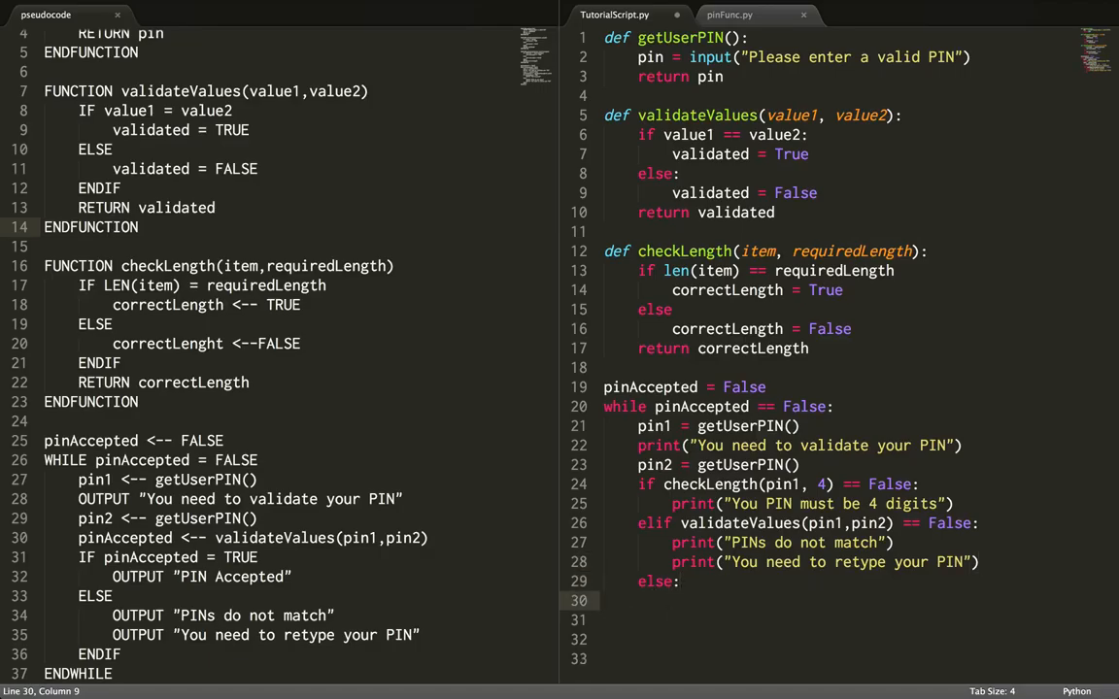
text(print)
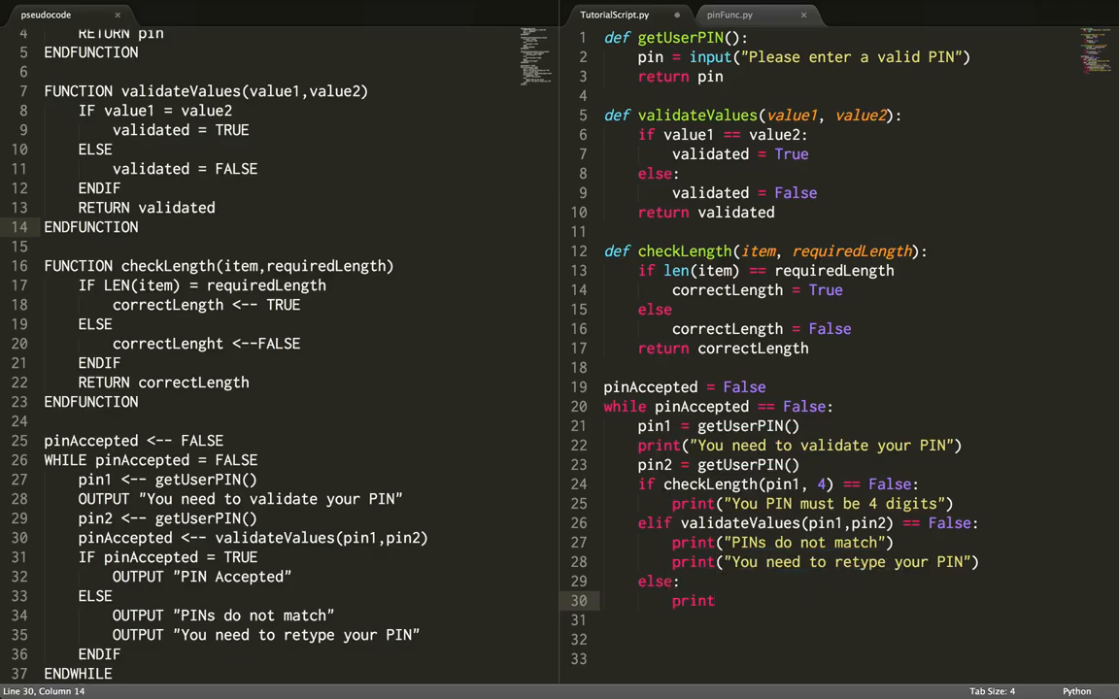
text(P"))
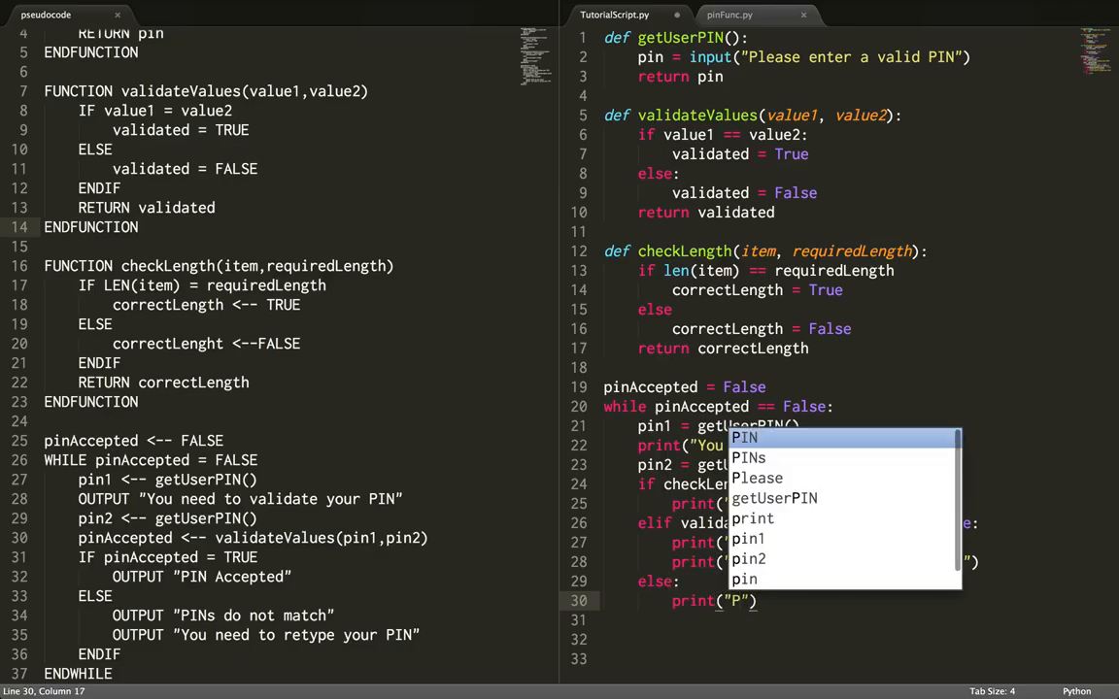
text(PIN accep)
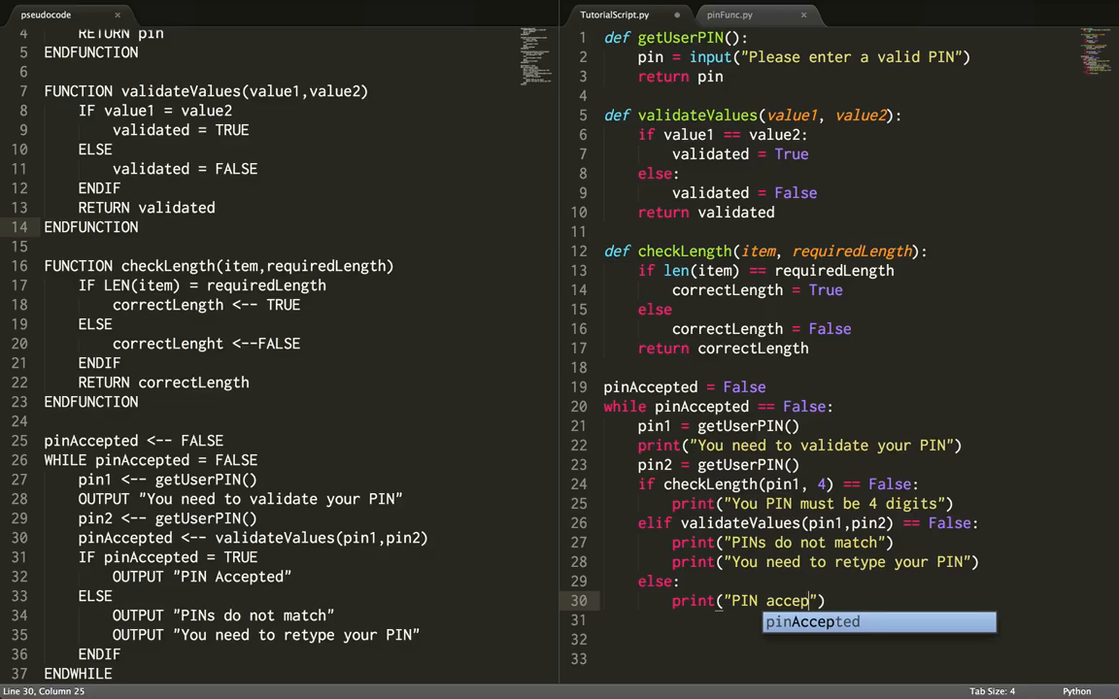
text(ted)
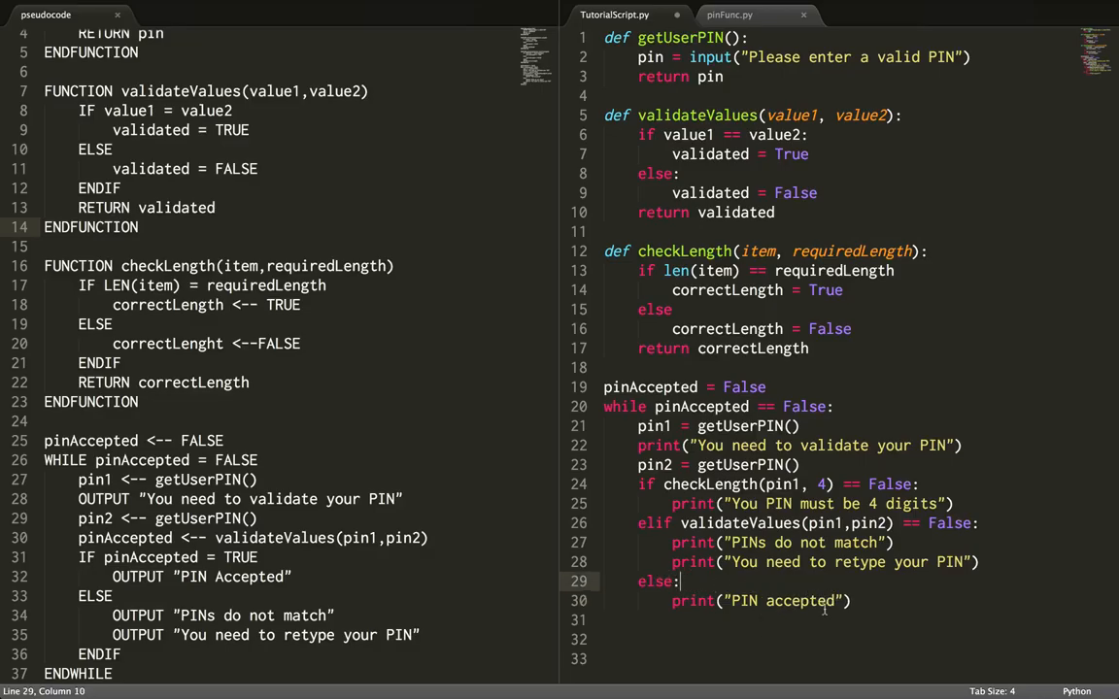
Add `pinAccepted = True` as the final line of the else branch.
key(enter)
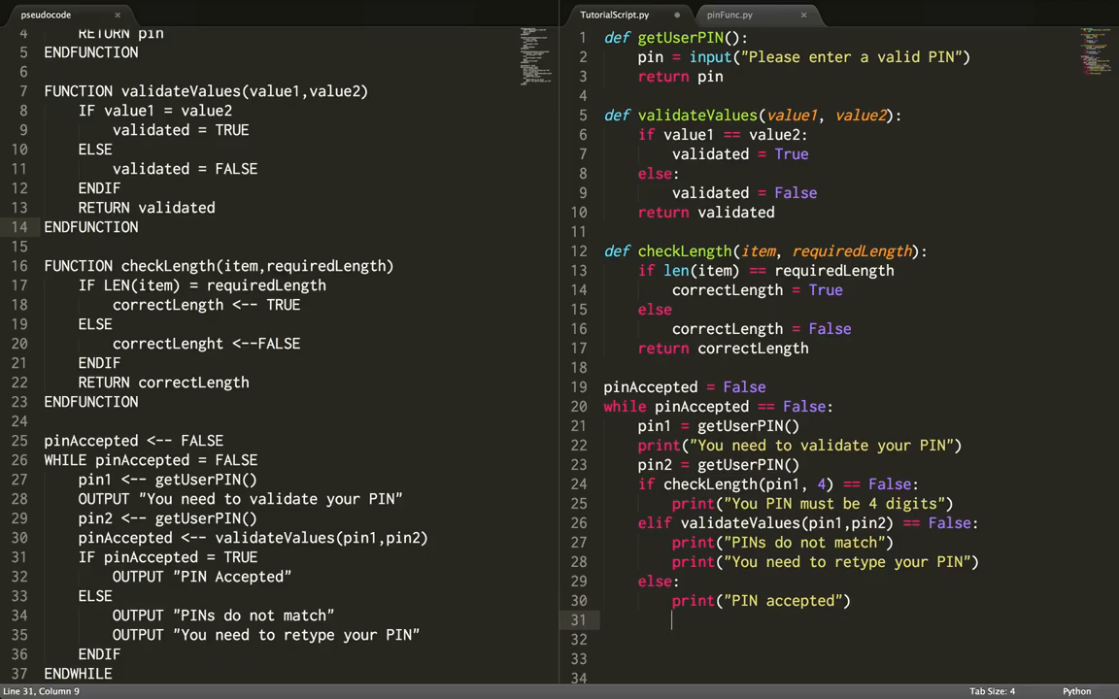
text(pinAccepted =)
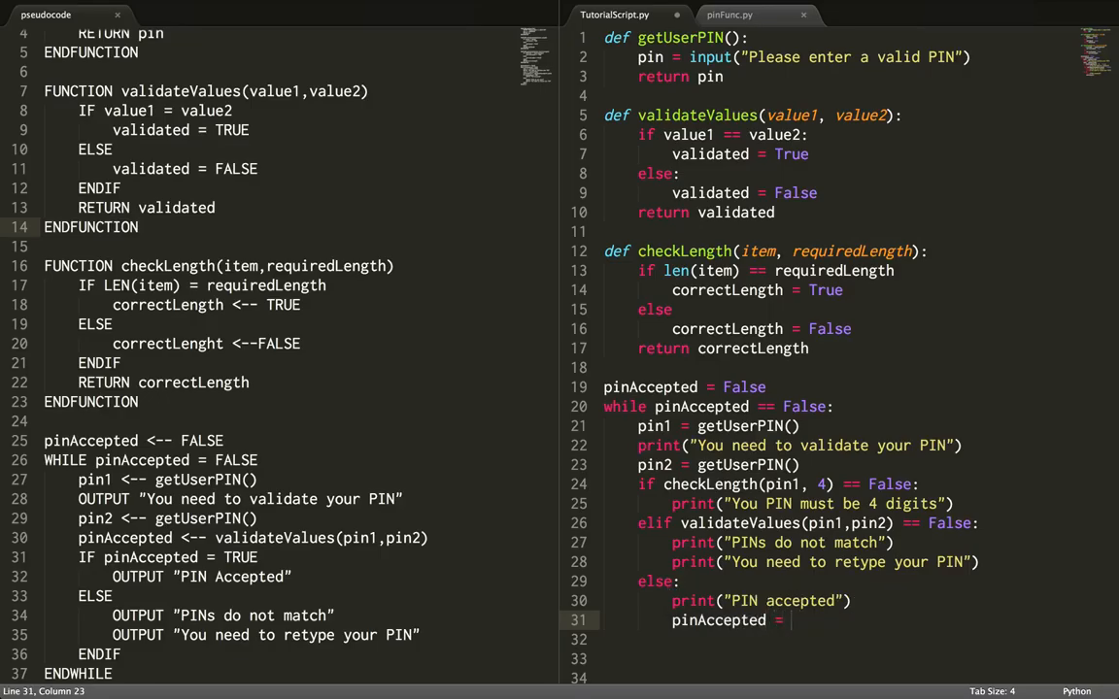
text(True)
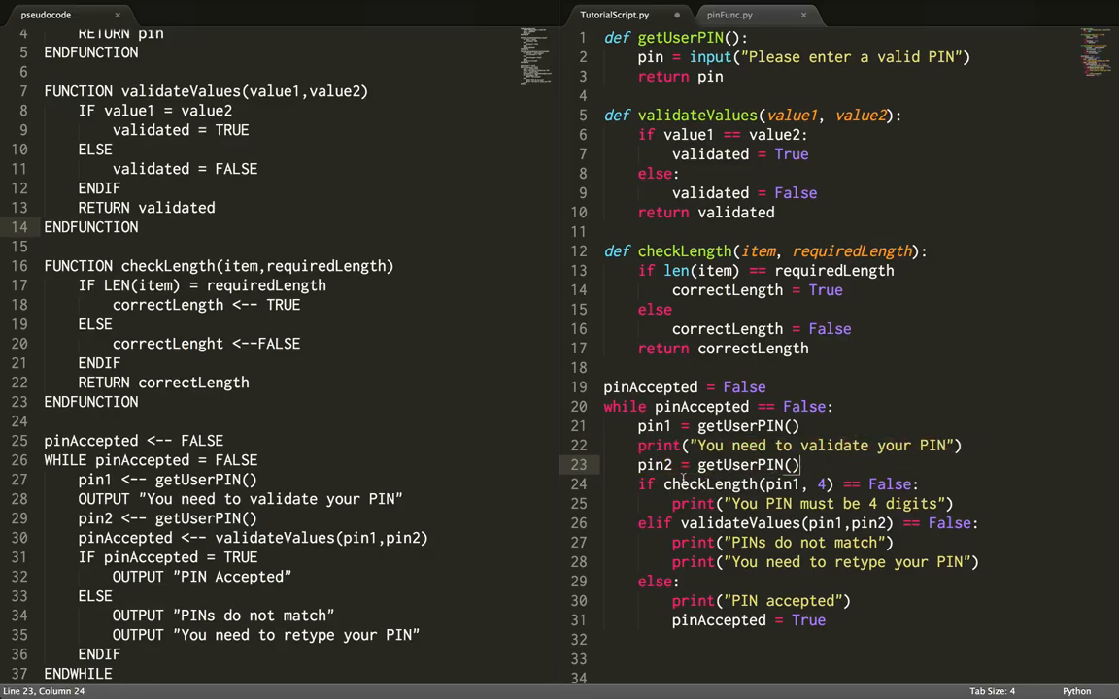
Fix the warning to "Your PIN must be 4 digits" and highlight the while loop header.
click(651, 485)
text(r)
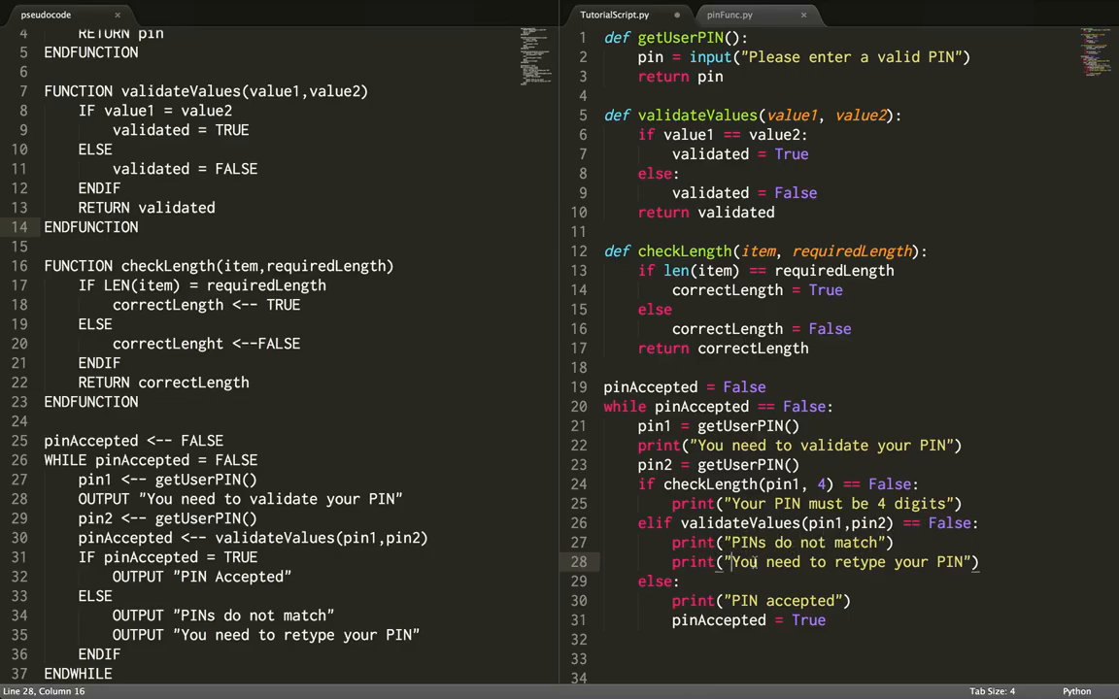
mouse_move(767, 562)
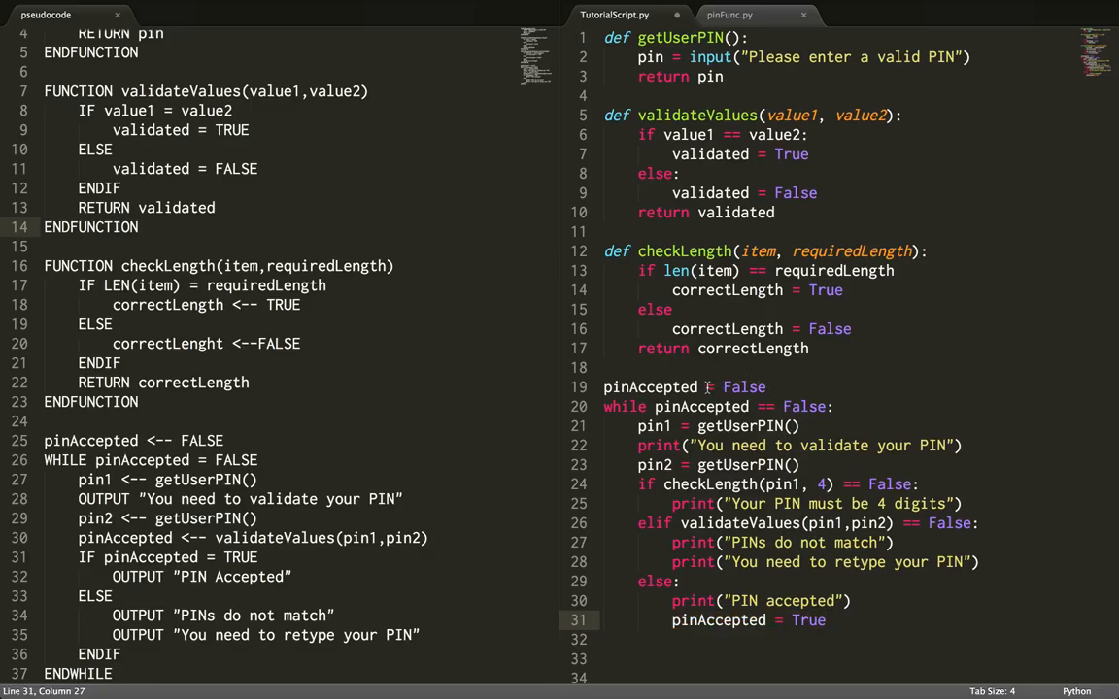
triple_click(719, 406)
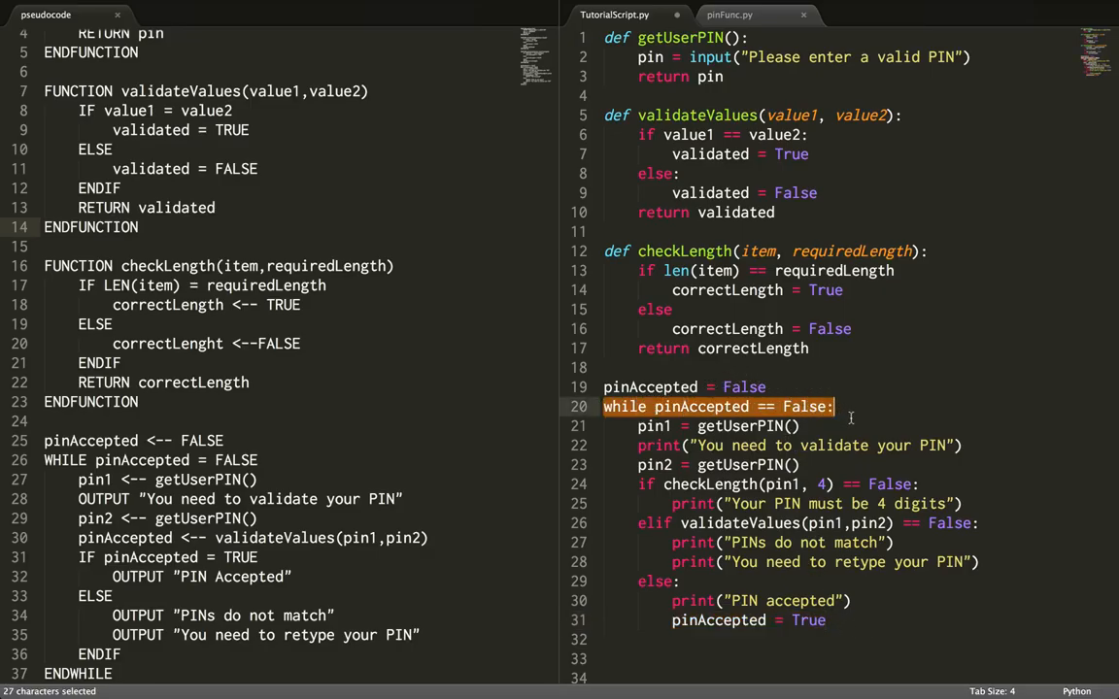